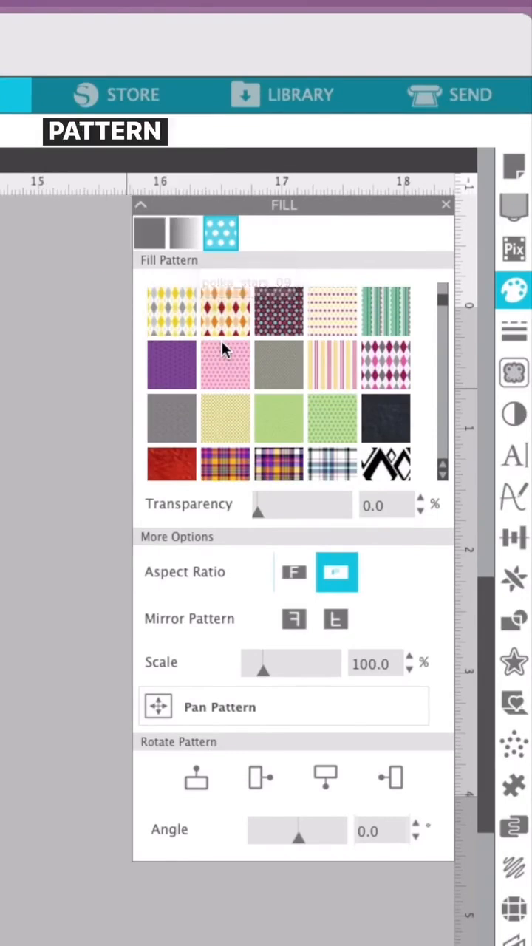
- Show the Library's Patterns folder where custom pattern images are stored
{"action": "scroll", "scroll_direction": "down", "scroll_amount": 3}
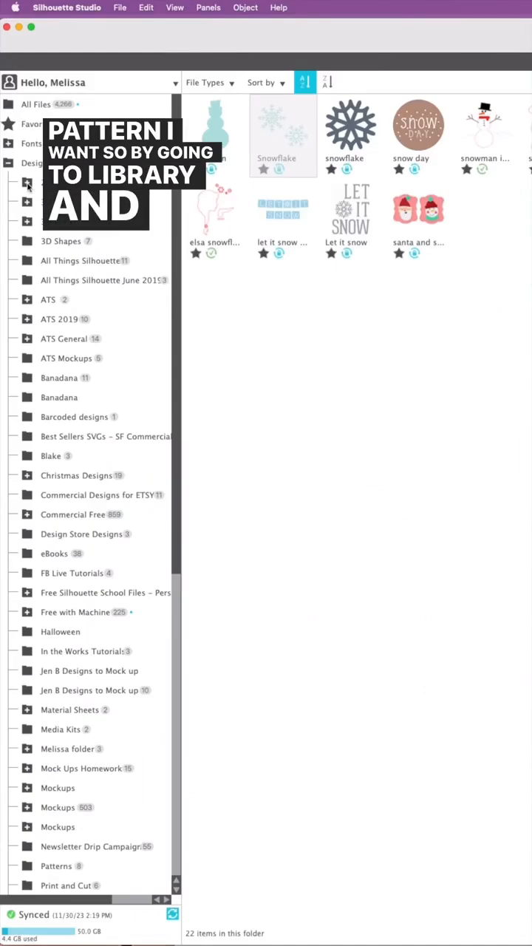
{"action": "left_click", "coordinate": [35, 183]}
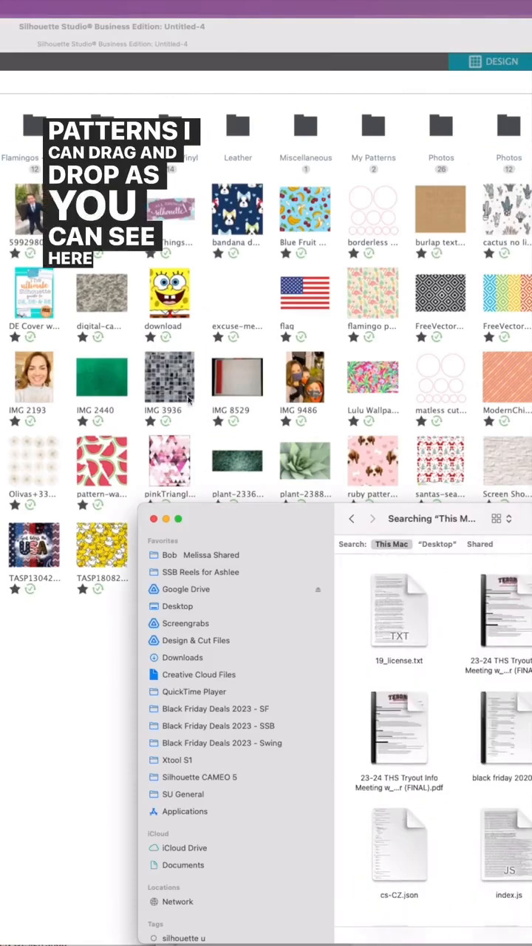
- Browse Finder to Desktop › Digital Backgrounds and Papers and into a SoFontsy paper folder for the image
{"action": "scroll", "scroll_direction": "down", "scroll_amount": 3}
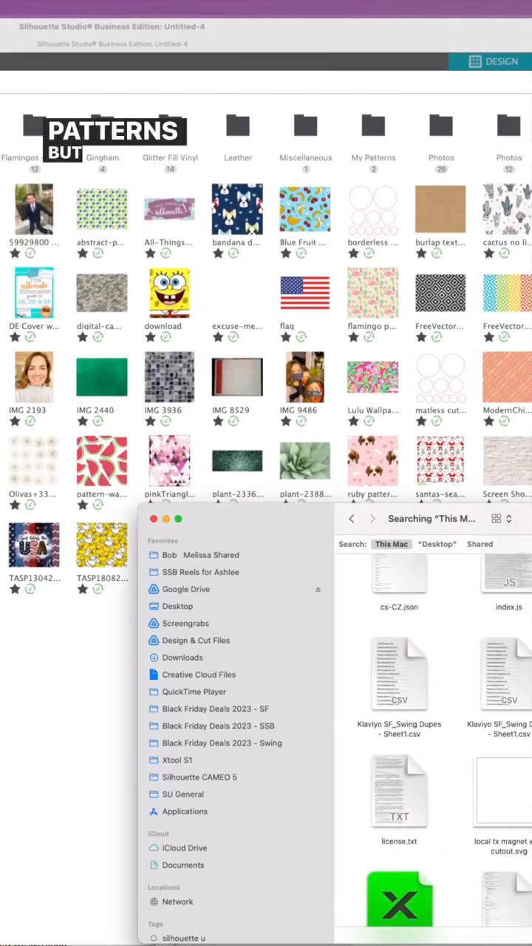
{"action": "left_click", "coordinate": [177, 607]}
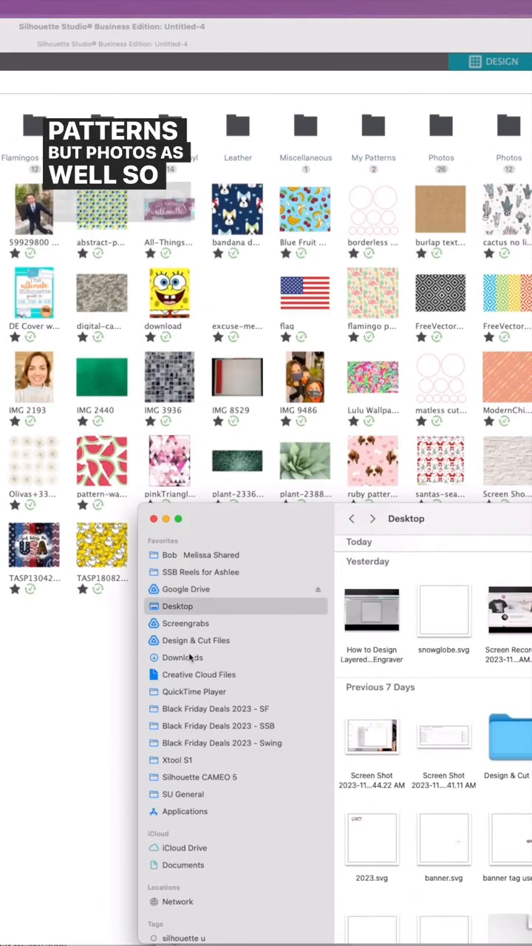
{"action": "left_click", "coordinate": [195, 641]}
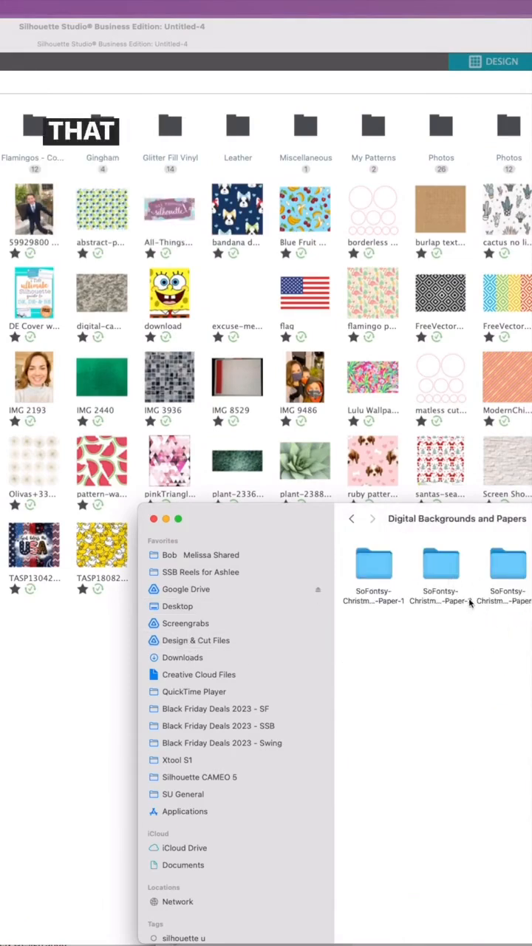
{"action": "double_click", "coordinate": [372, 577]}
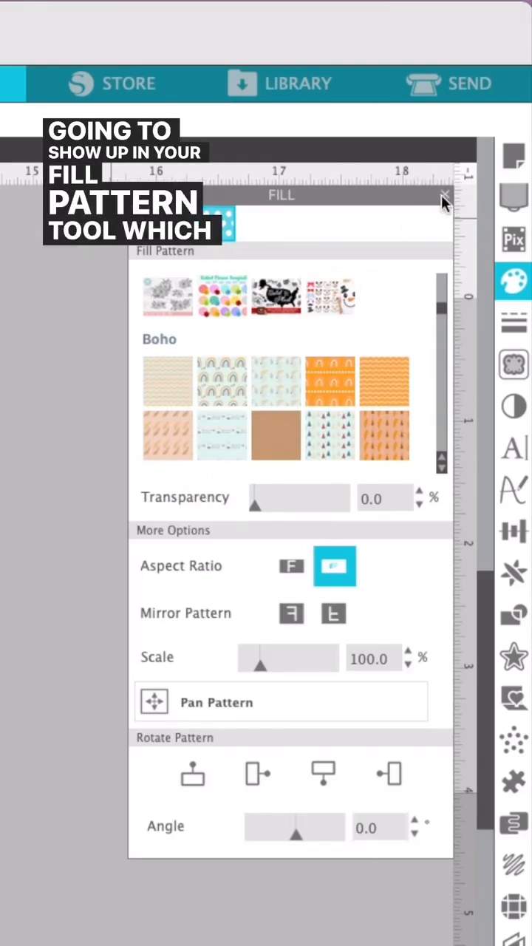
- Refresh the Fill panel by closing and reopening it, showing pattern fills
{"action": "left_click", "coordinate": [445, 195]}
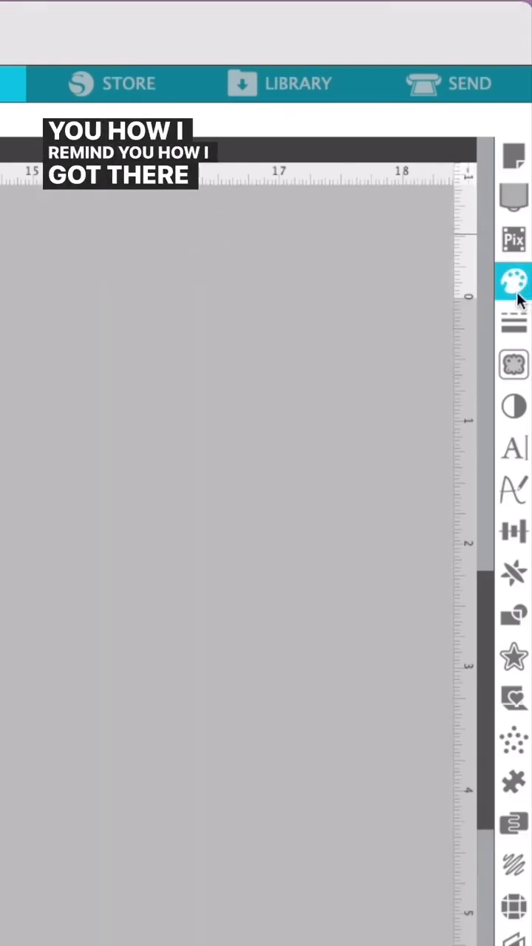
{"action": "left_click", "coordinate": [513, 281]}
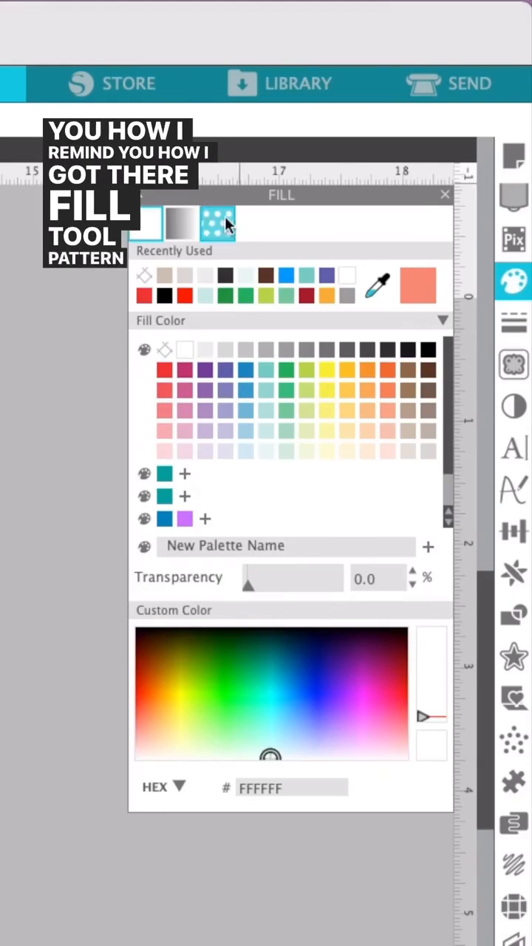
{"action": "left_click", "coordinate": [218, 223]}
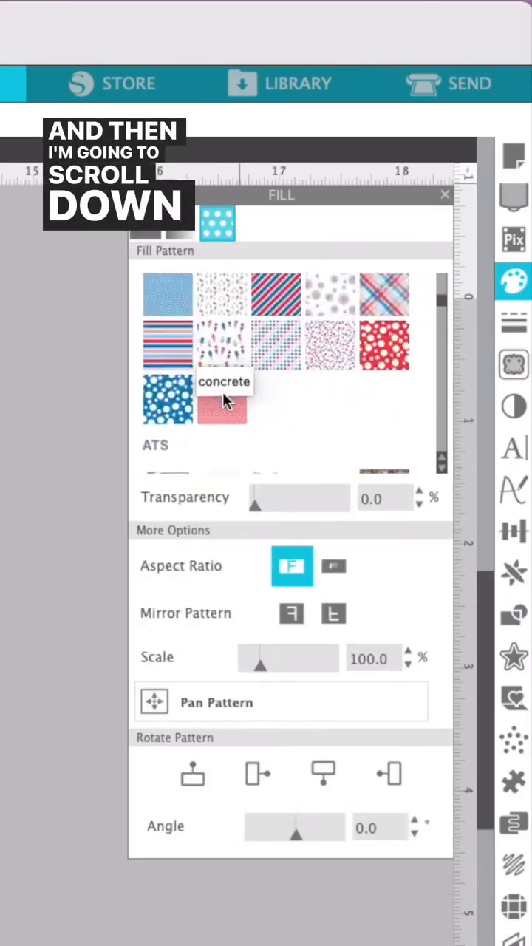
- Locate the Patterns section and select the newly added plaid pattern
{"action": "scroll", "scroll_direction": "down", "scroll_amount": 3}
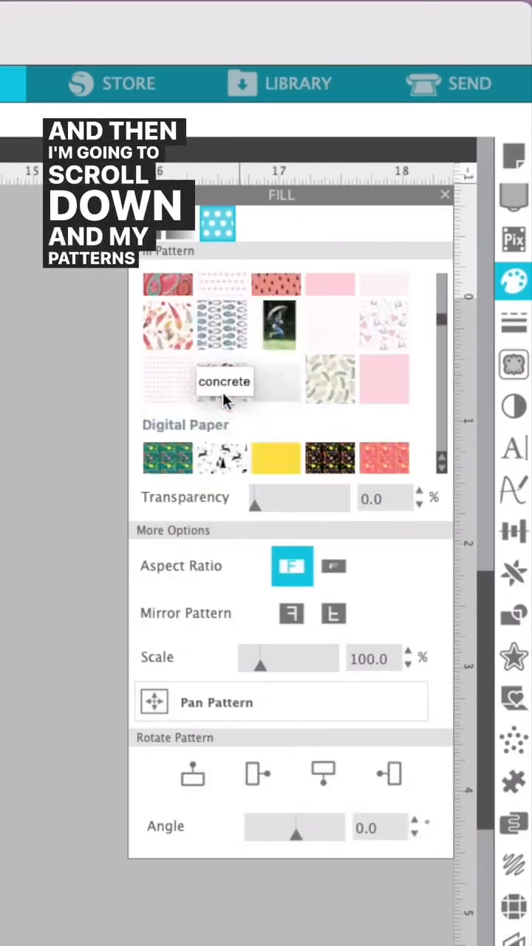
{"action": "scroll", "scroll_direction": "down", "scroll_amount": 3}
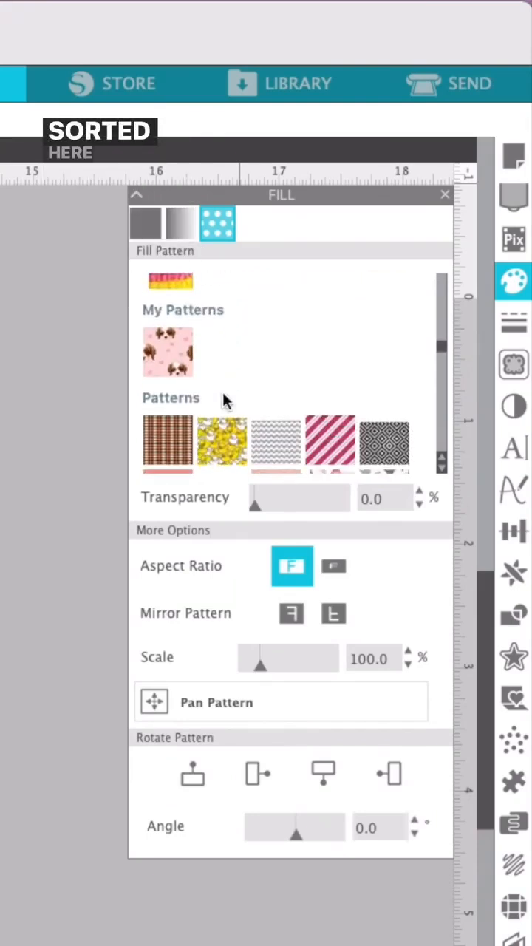
{"action": "scroll", "scroll_direction": "down", "scroll_amount": 3}
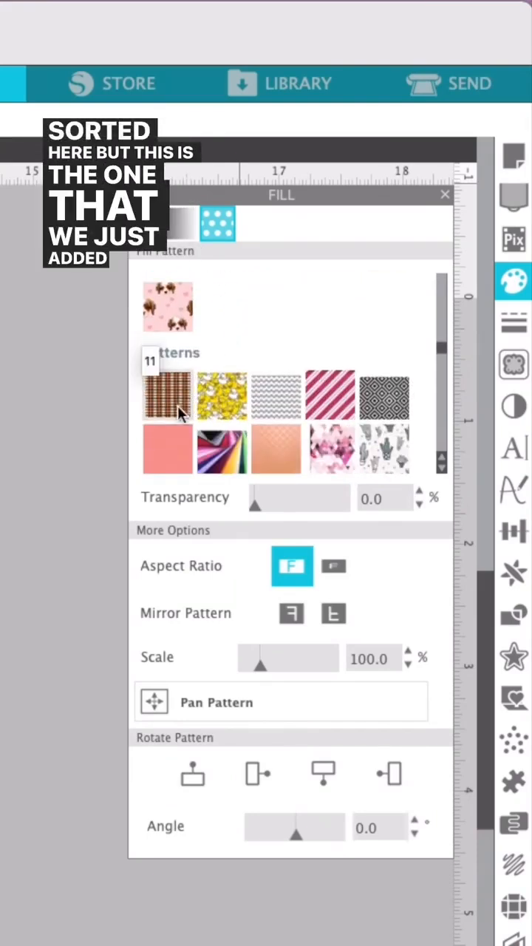
{"action": "left_click", "coordinate": [334, 566]}
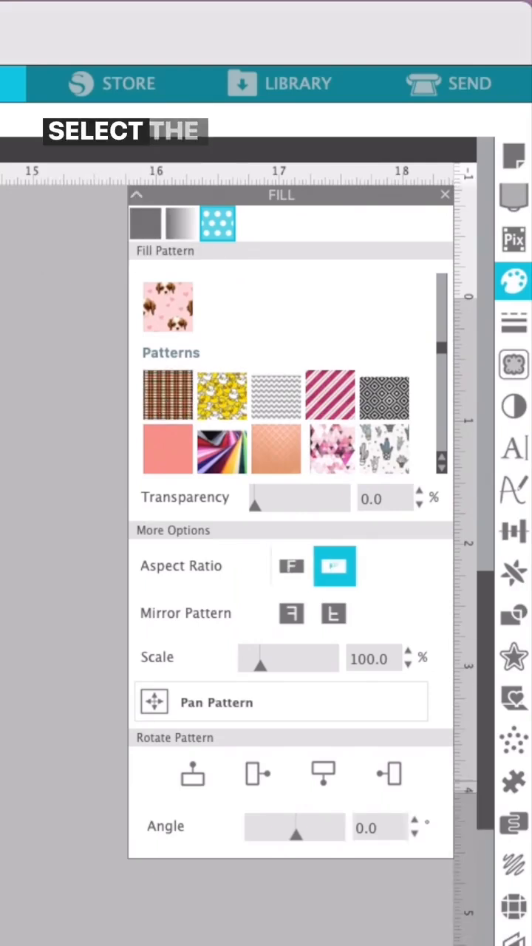